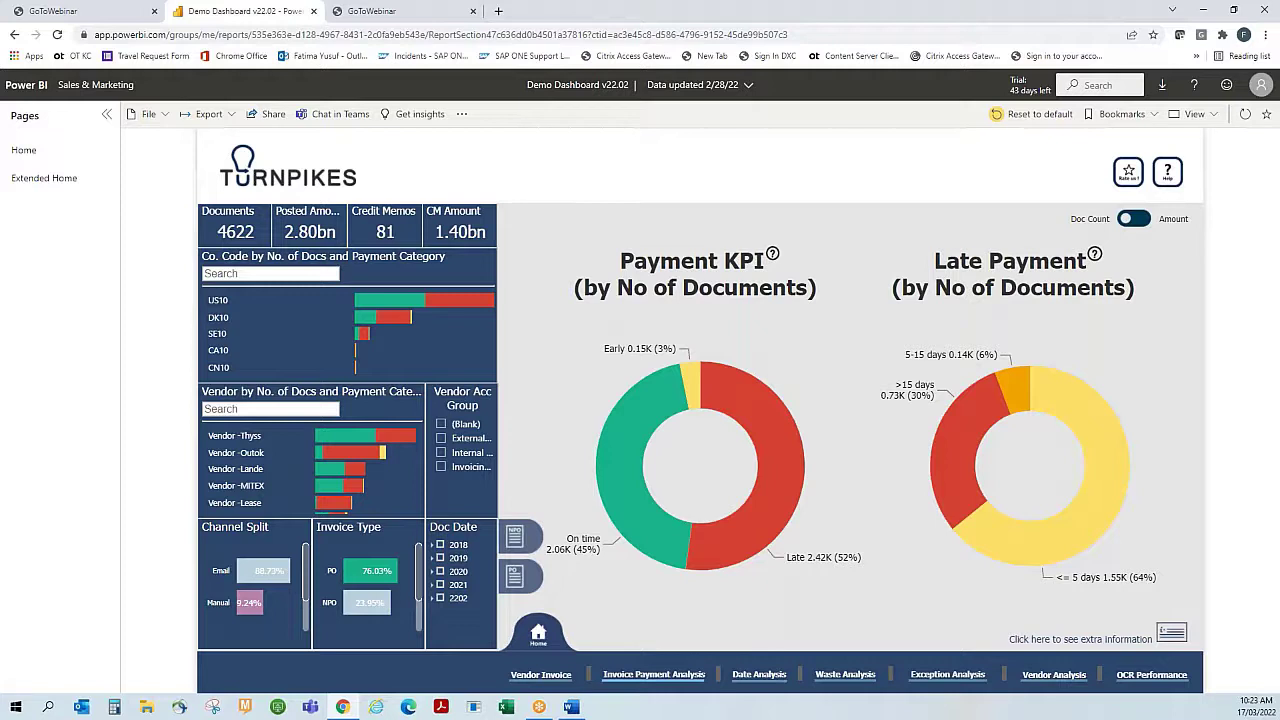
mouse_move(740, 420)
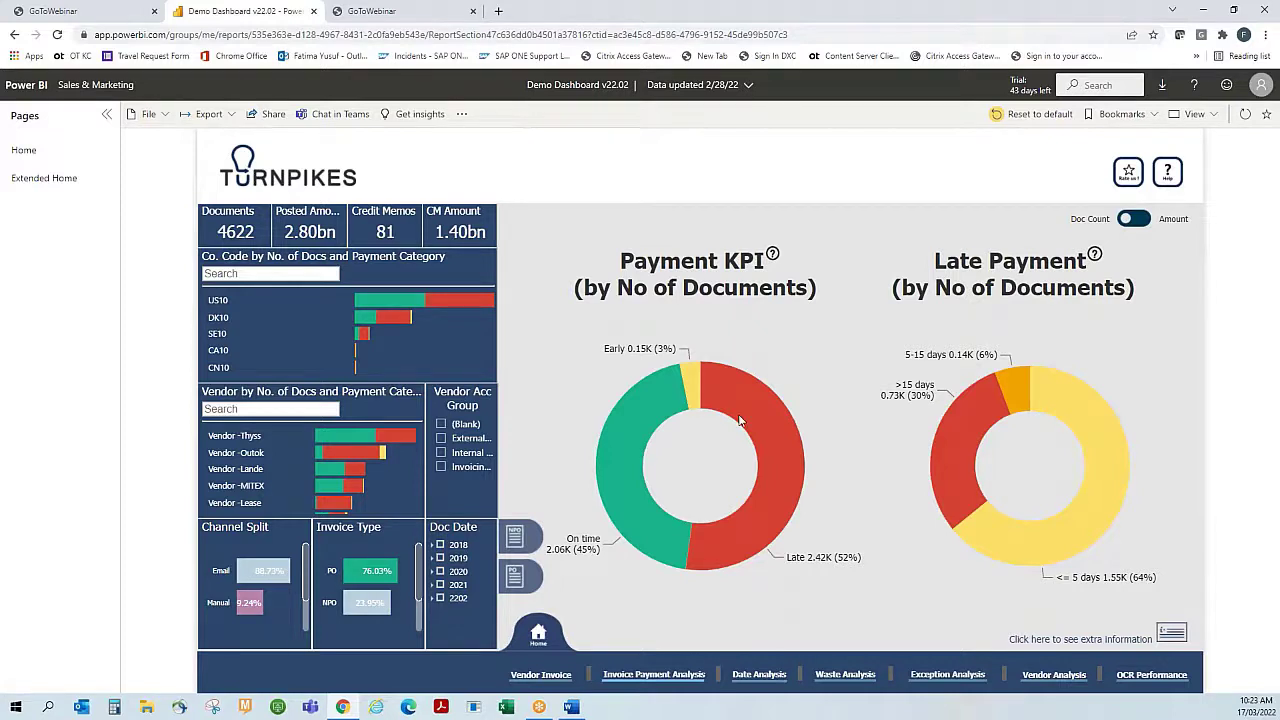
mouse_move(752, 332)
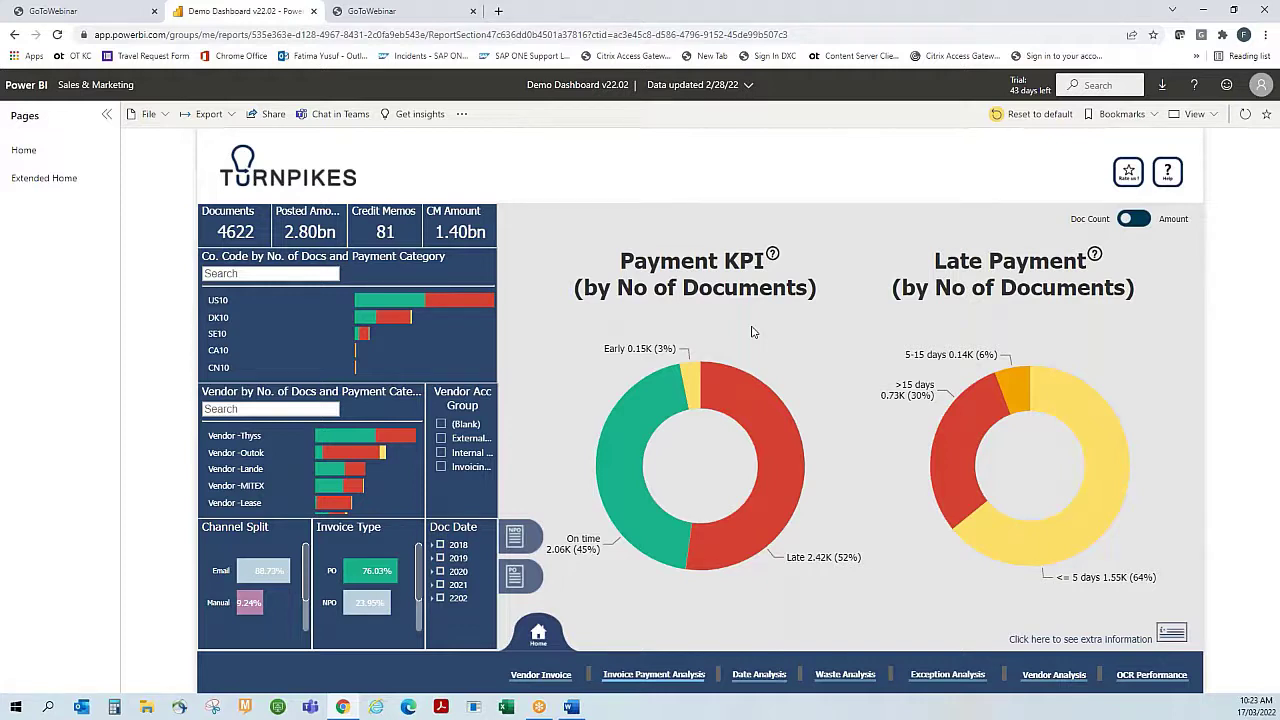
mouse_move(812, 606)
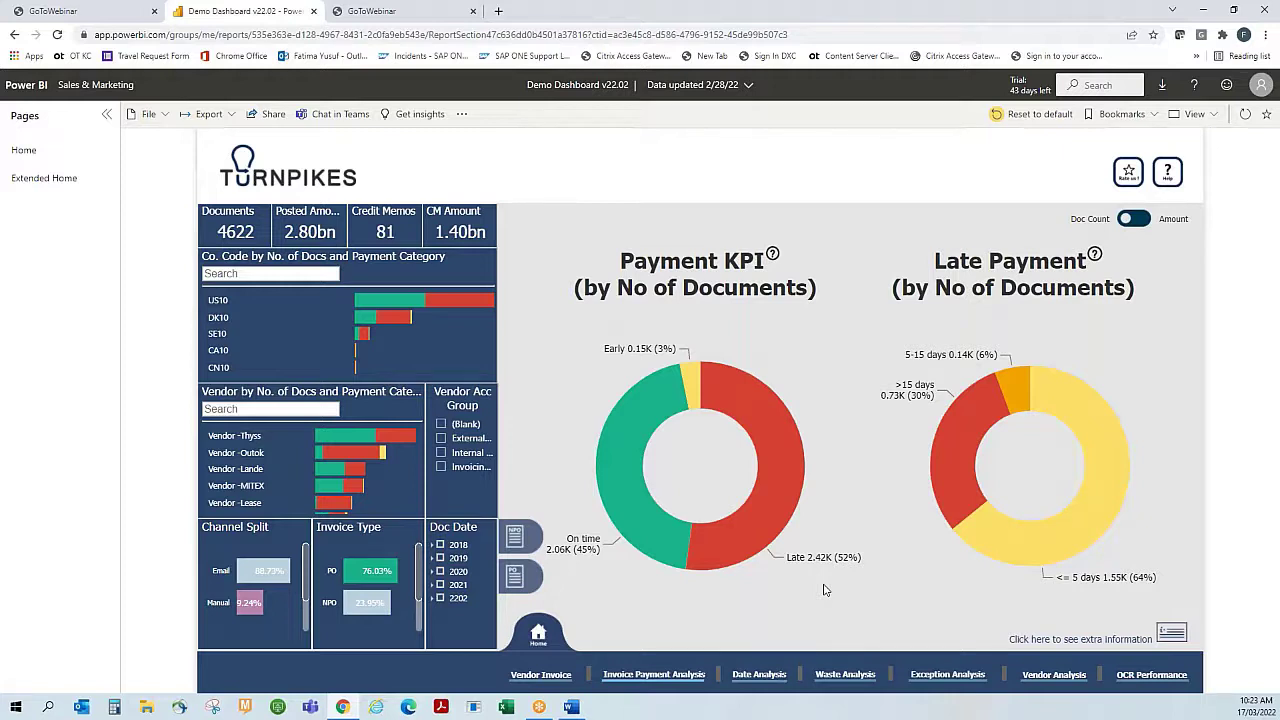
mouse_move(852, 576)
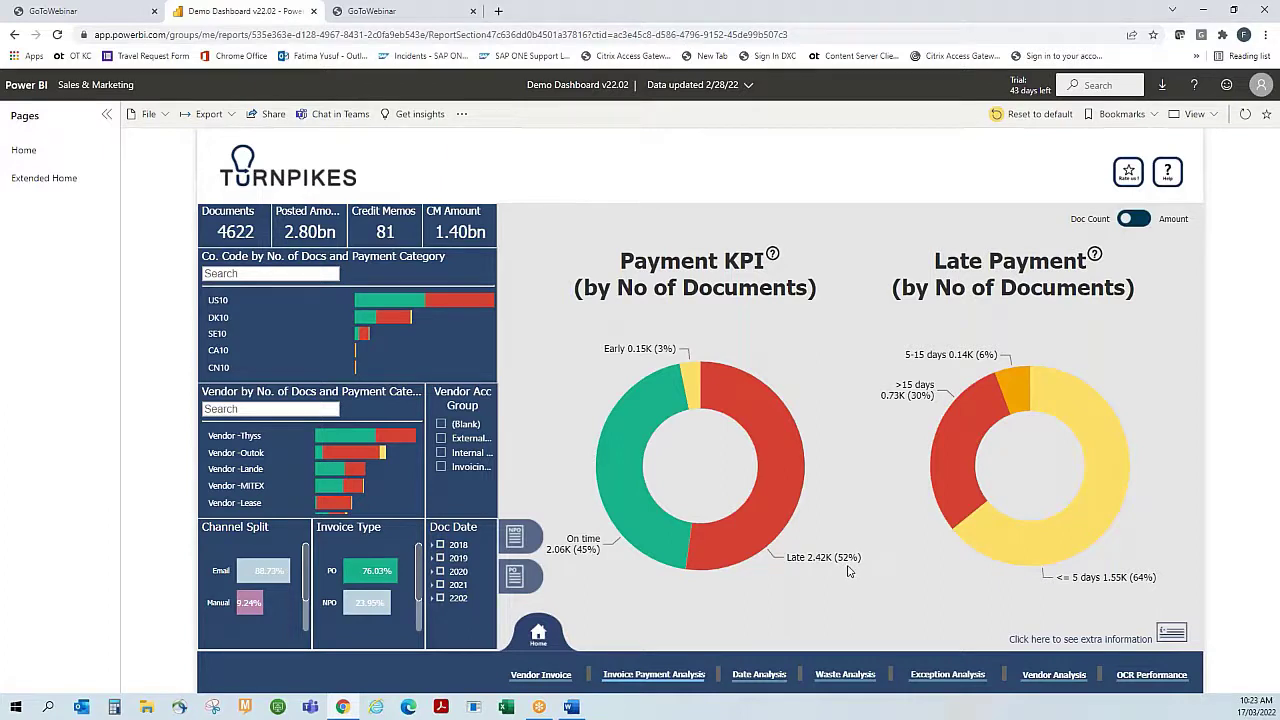
mouse_move(826, 500)
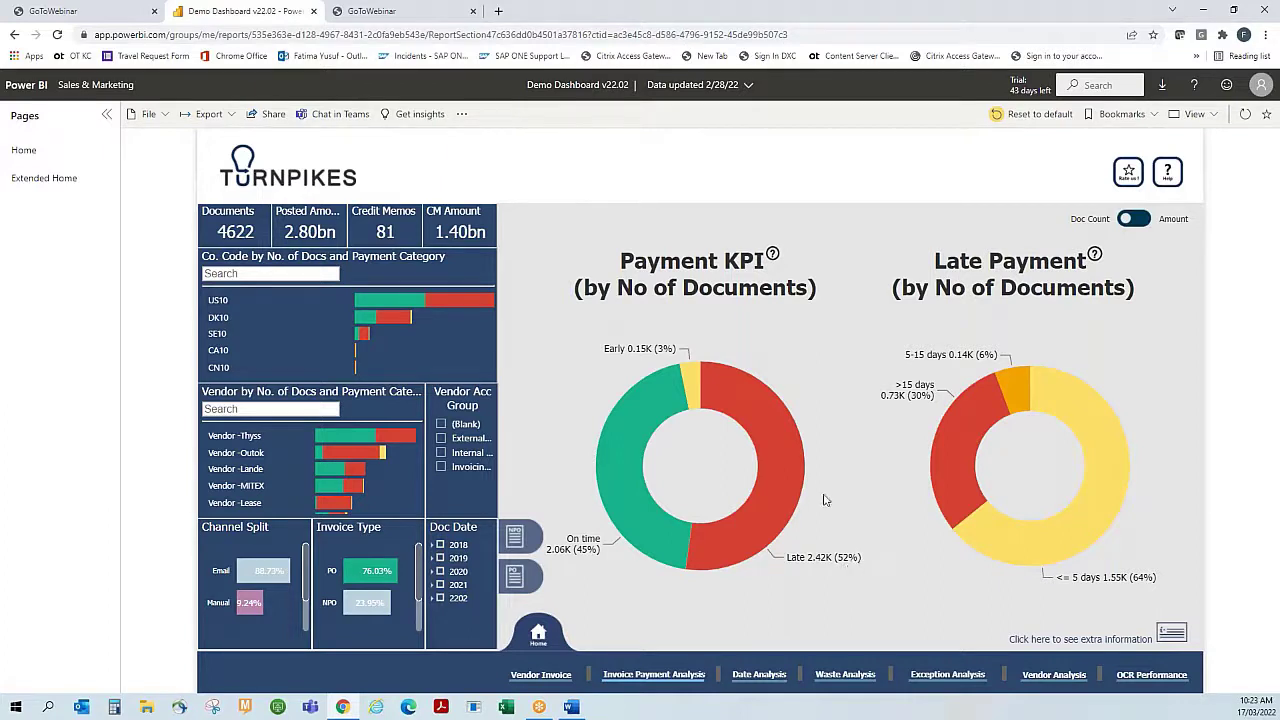
mouse_move(956, 460)
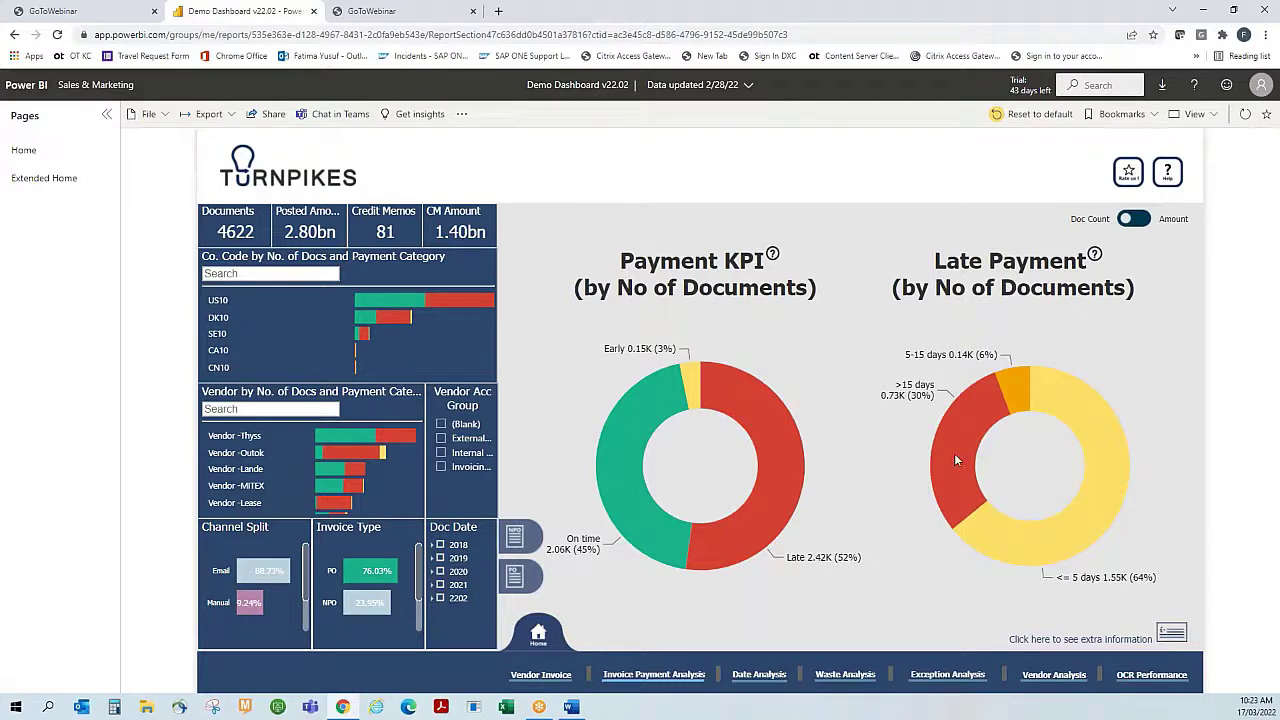
mouse_move(936, 504)
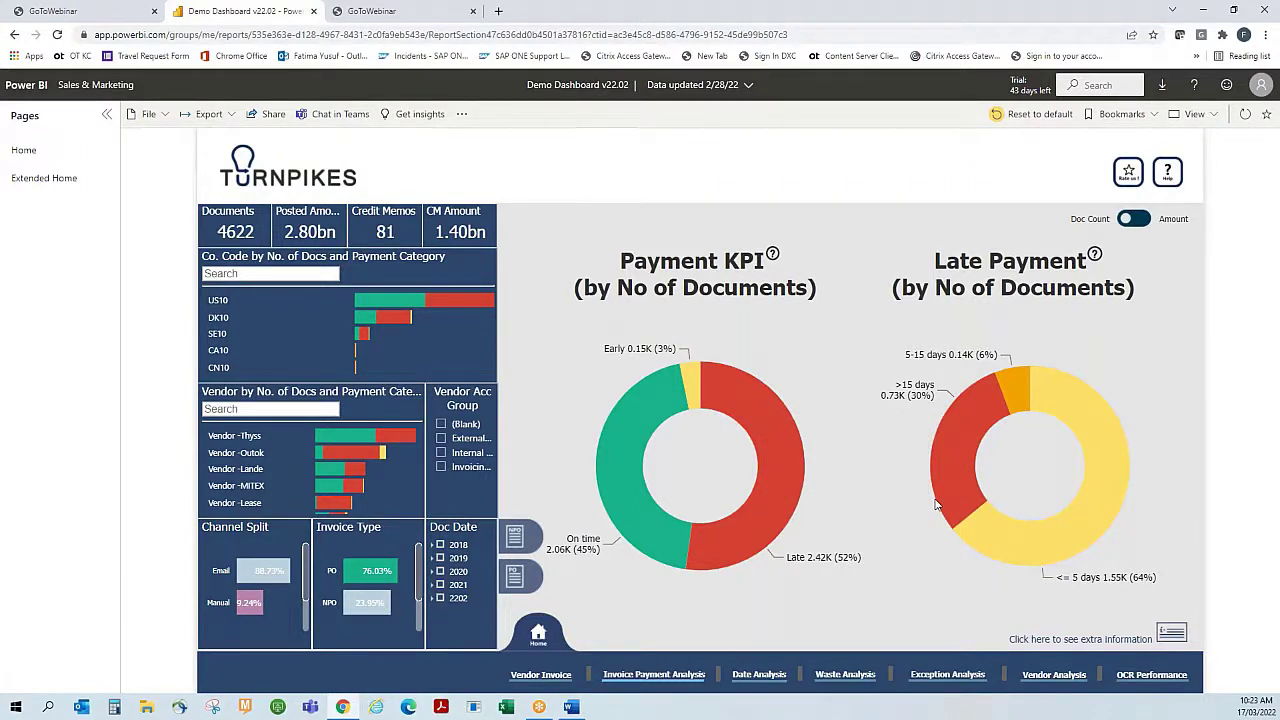
mouse_move(976, 532)
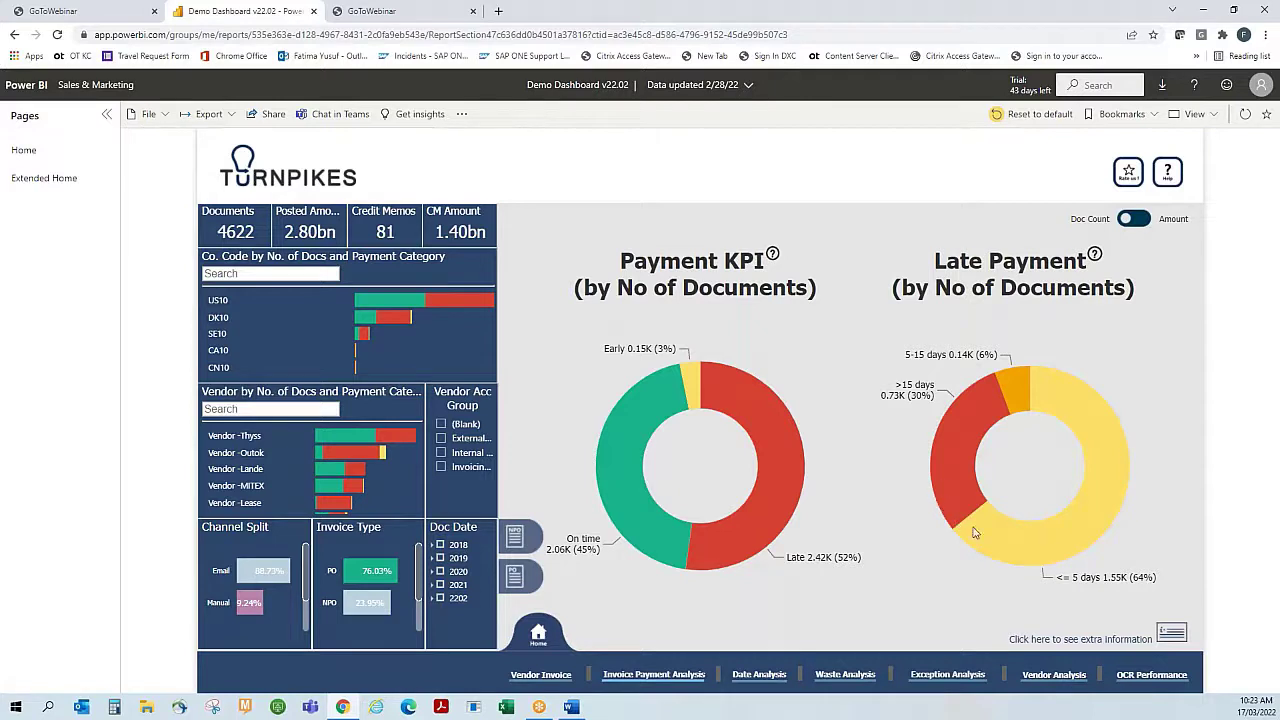
mouse_move(1168, 632)
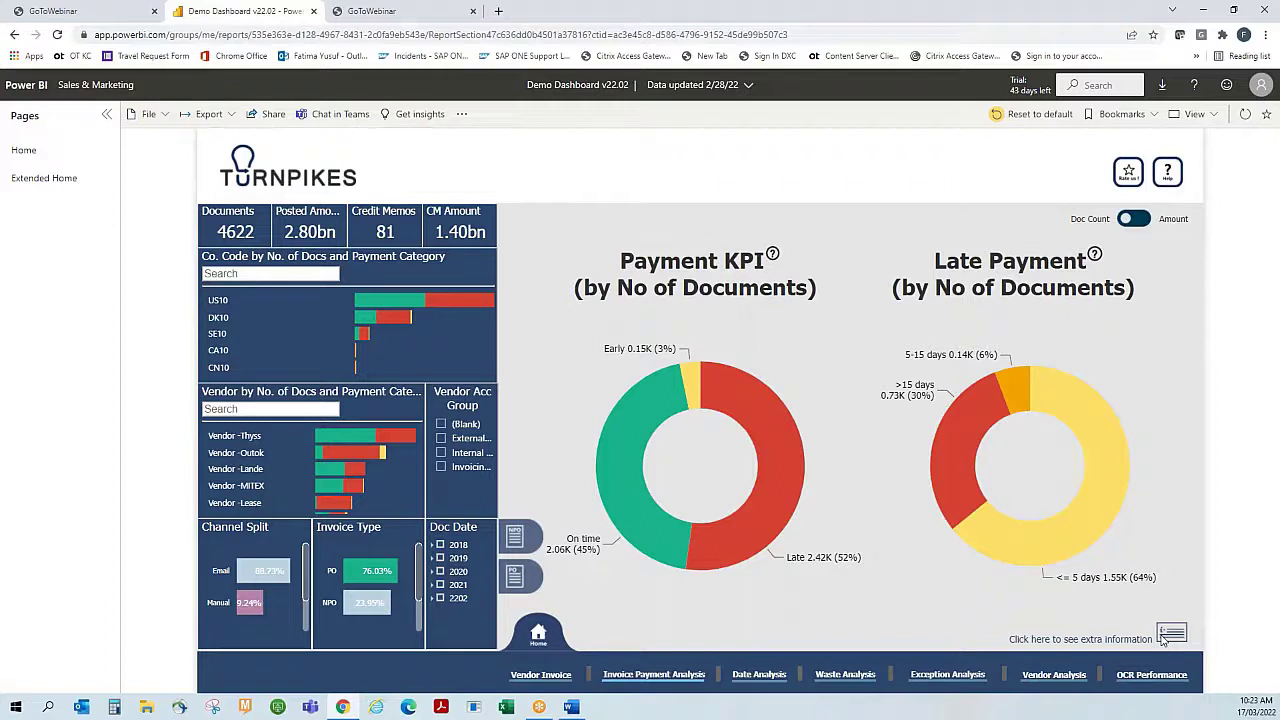
mouse_move(1230, 340)
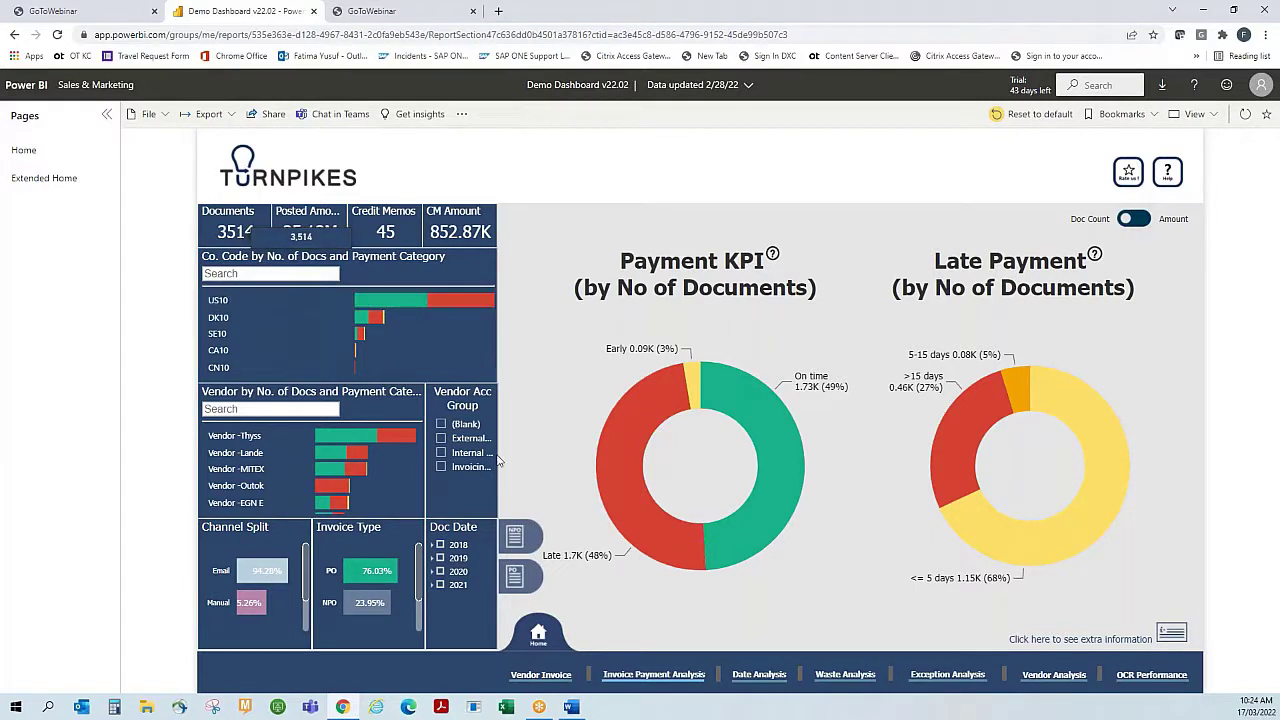
mouse_move(730, 564)
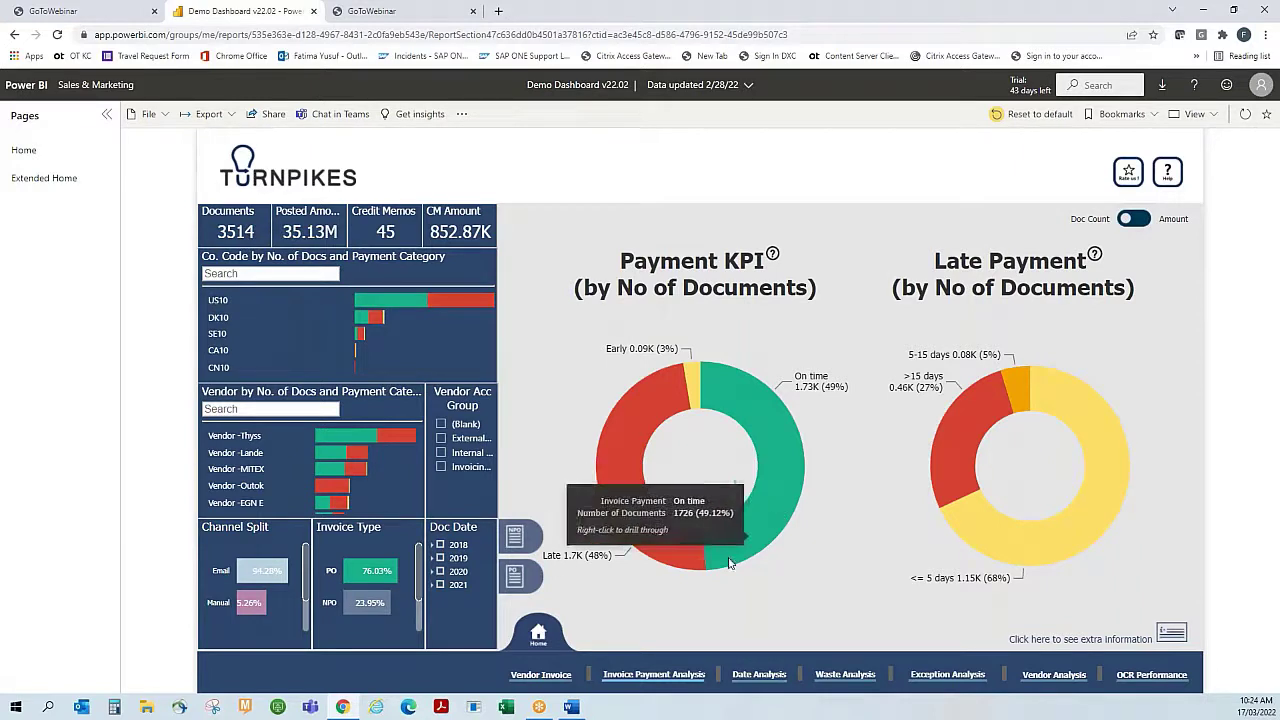
mouse_move(636, 636)
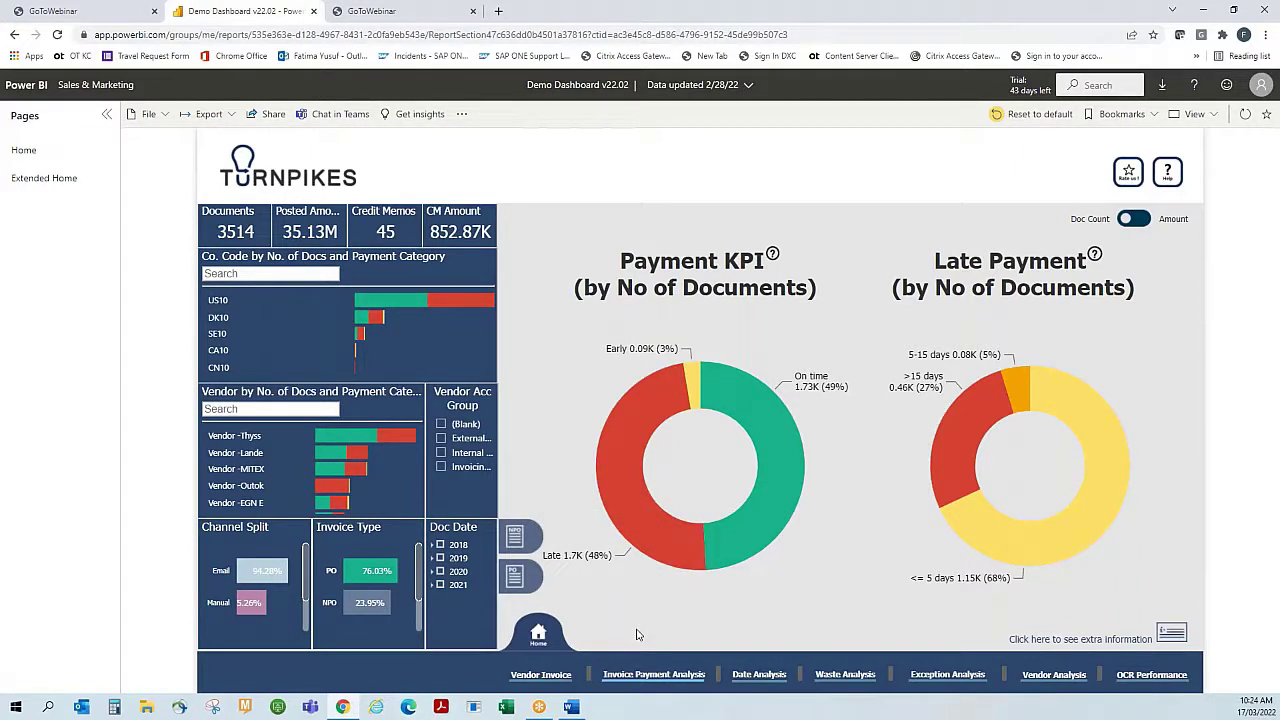
mouse_move(984, 412)
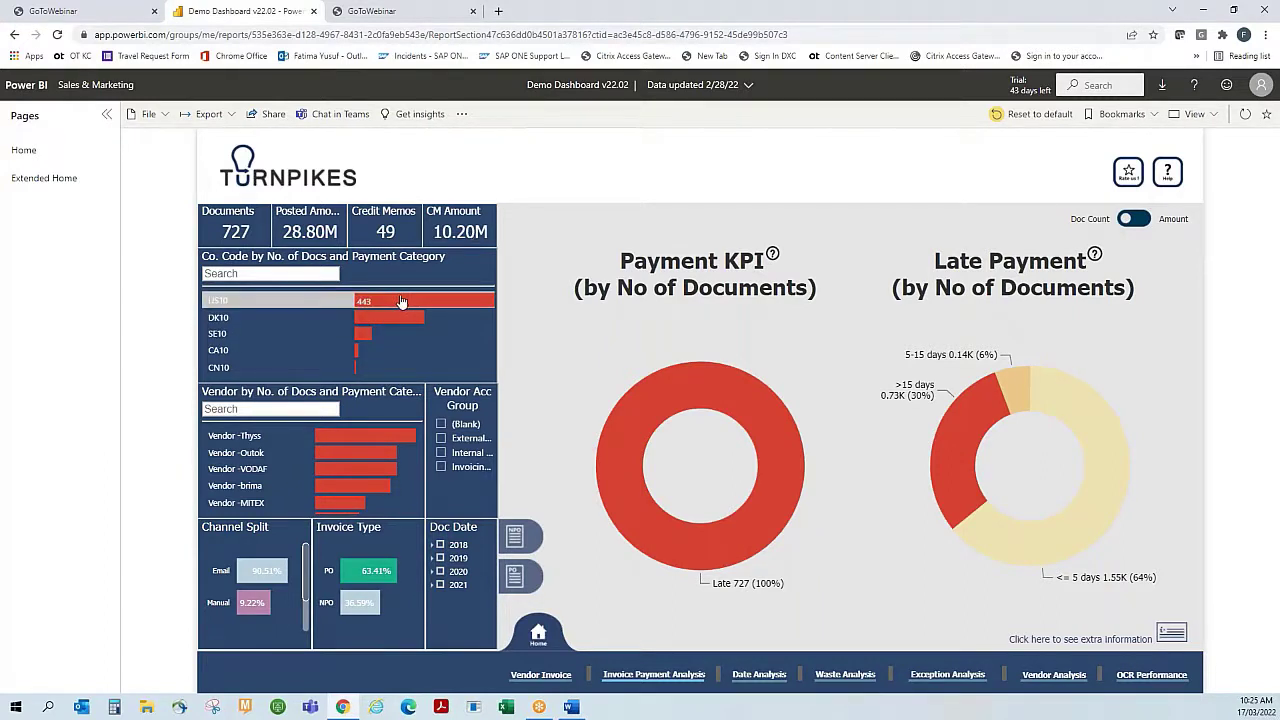
mouse_move(356, 492)
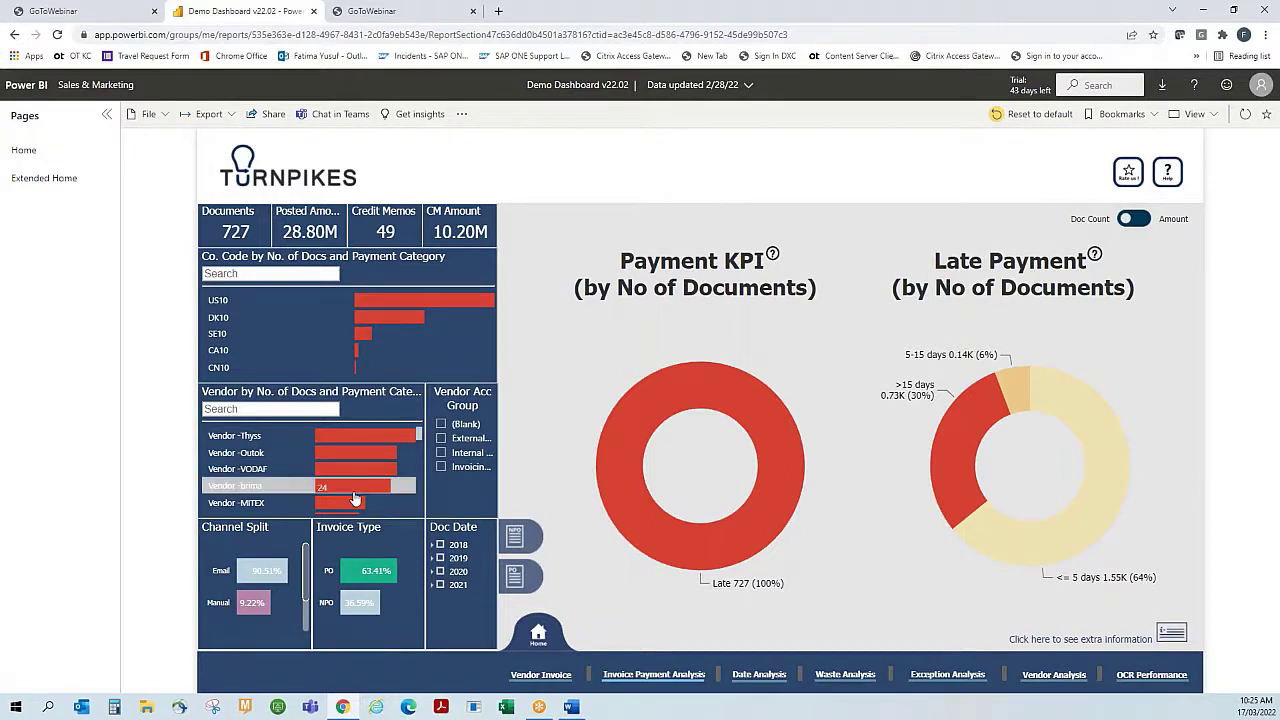
mouse_move(360, 438)
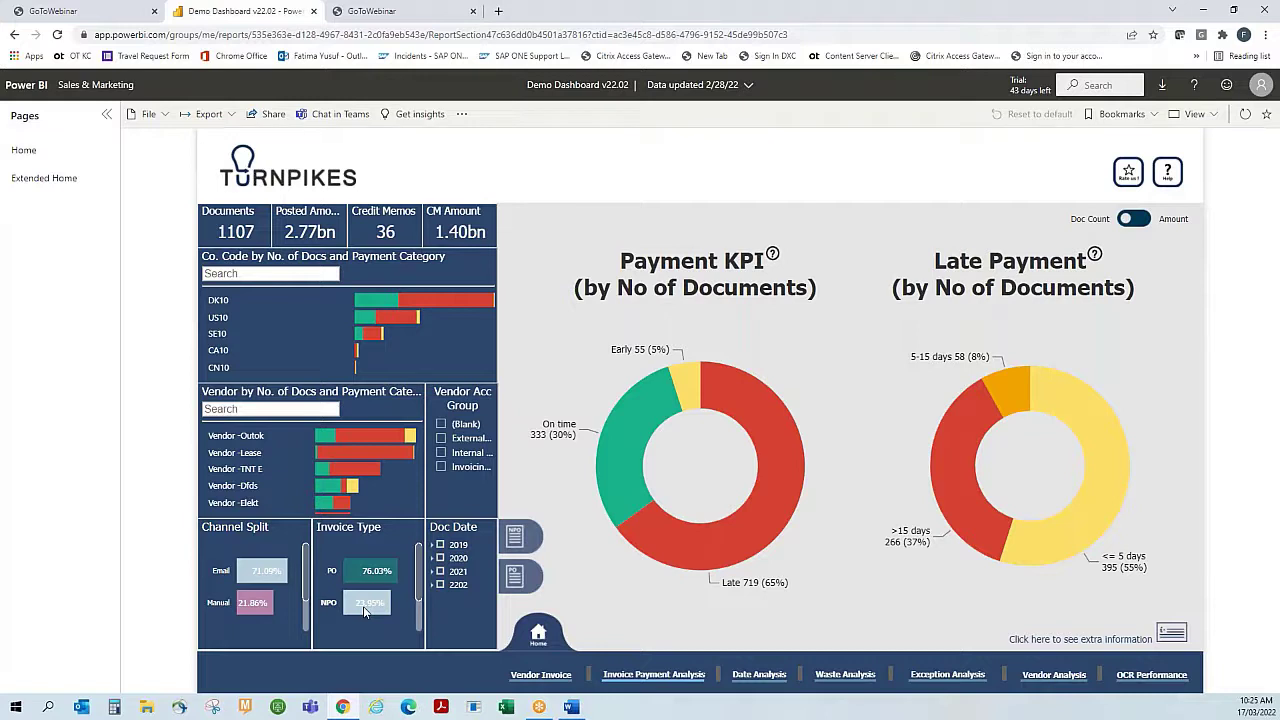
mouse_move(768, 532)
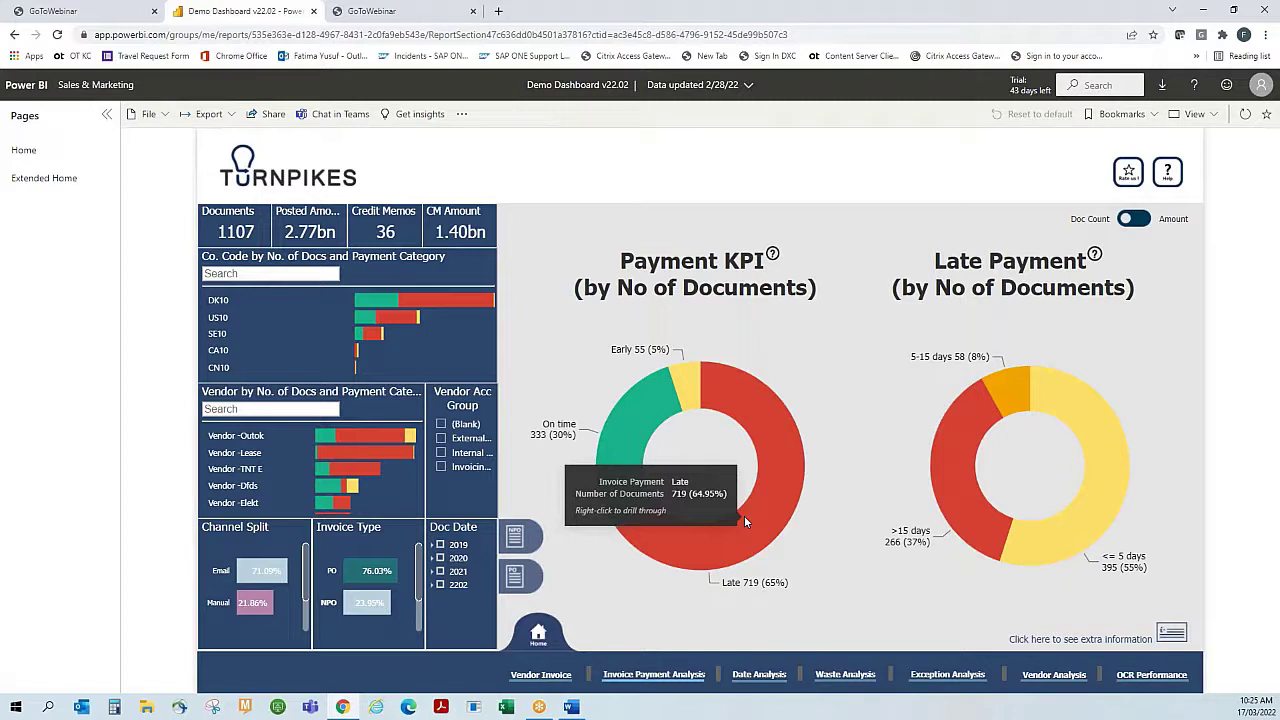
mouse_move(912, 628)
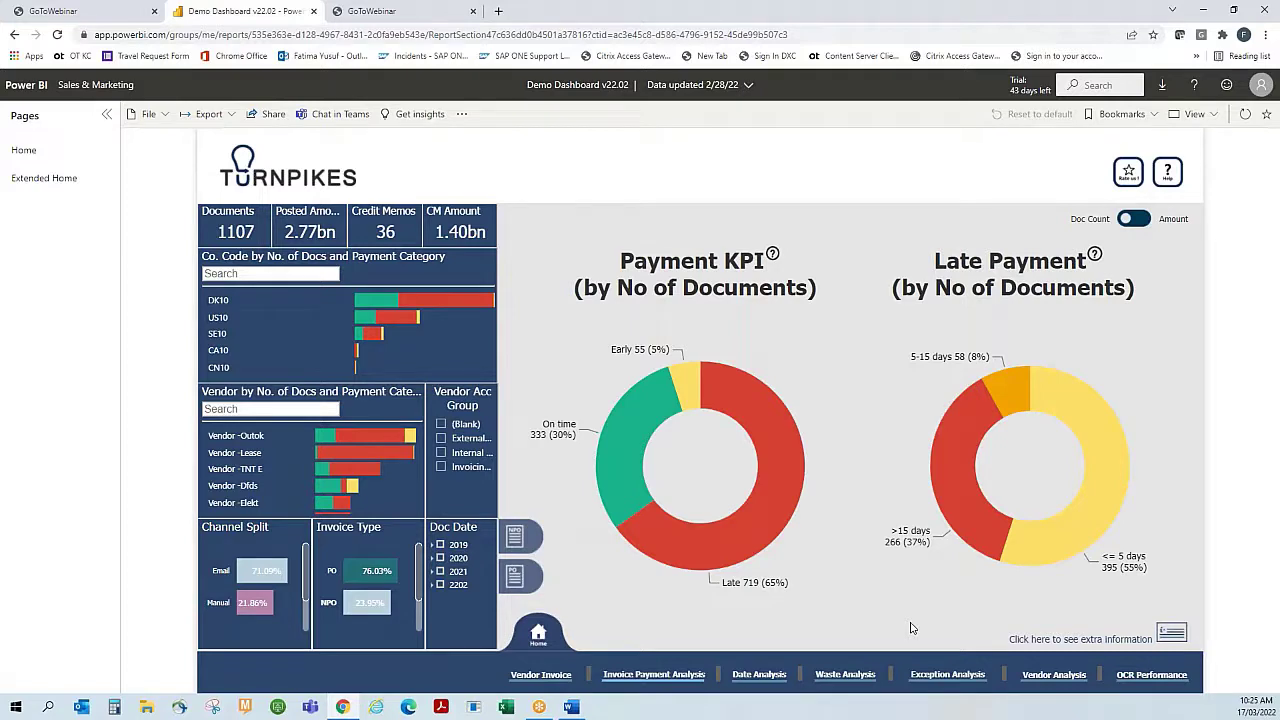
mouse_move(1196, 620)
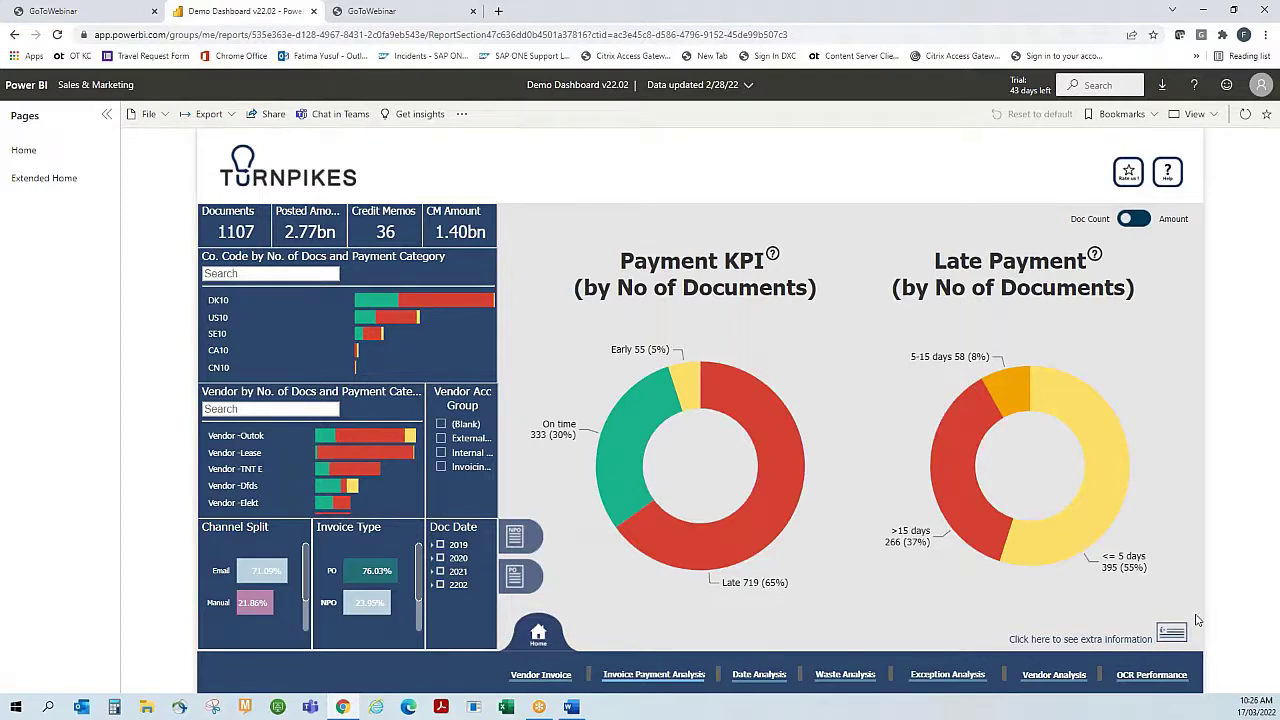